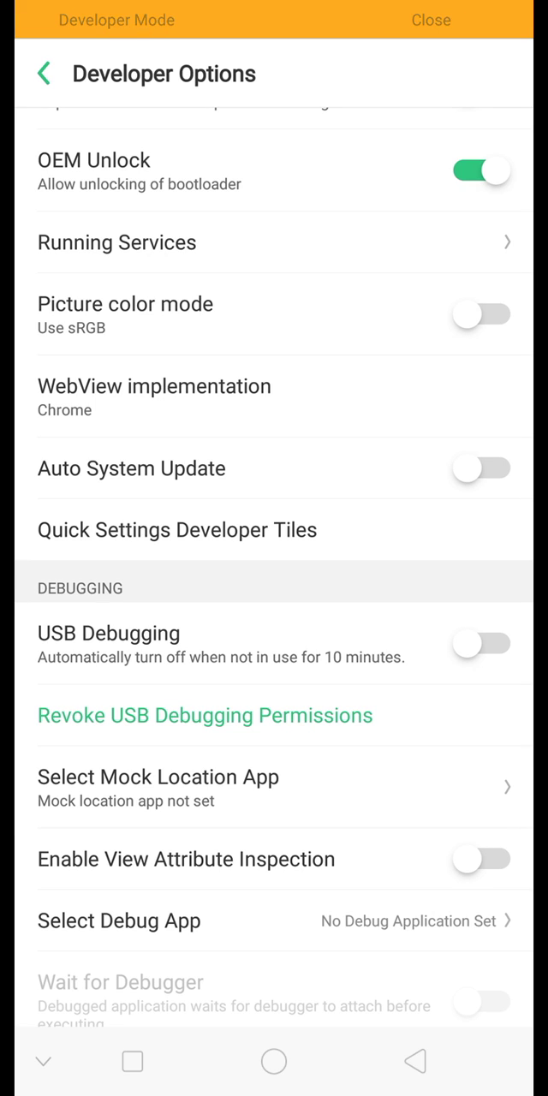
Turn on USB Debugging and approve this computer with Always allow ticked, though the prompt is blocked
left_click(482, 643)
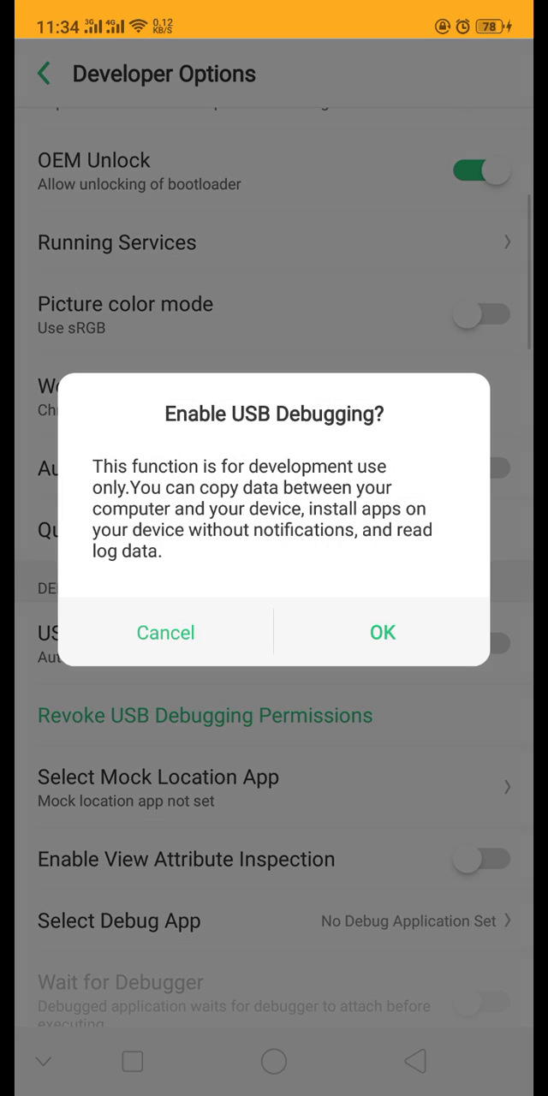
left_click(382, 632)
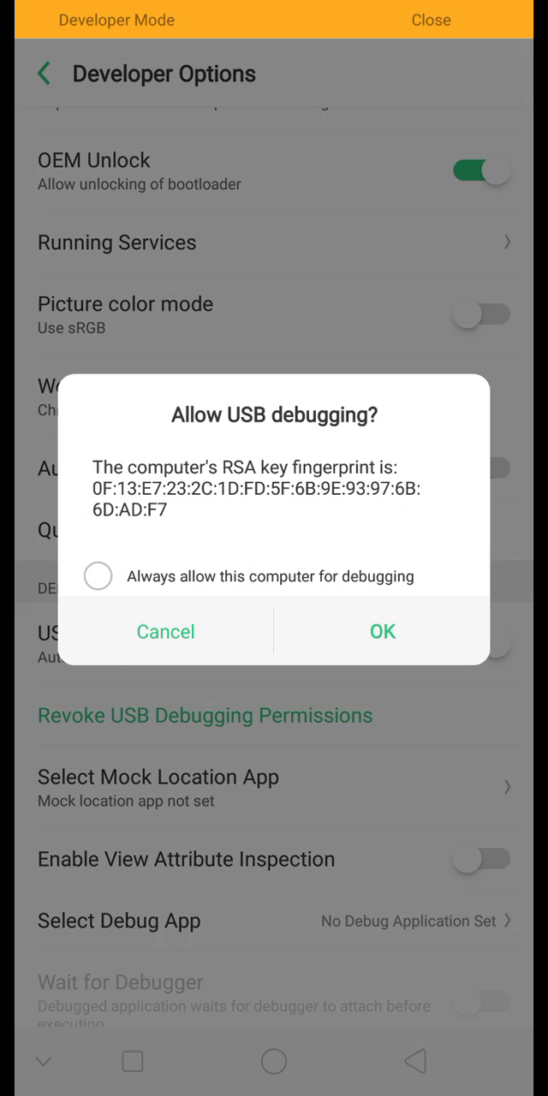
left_click(382, 631)
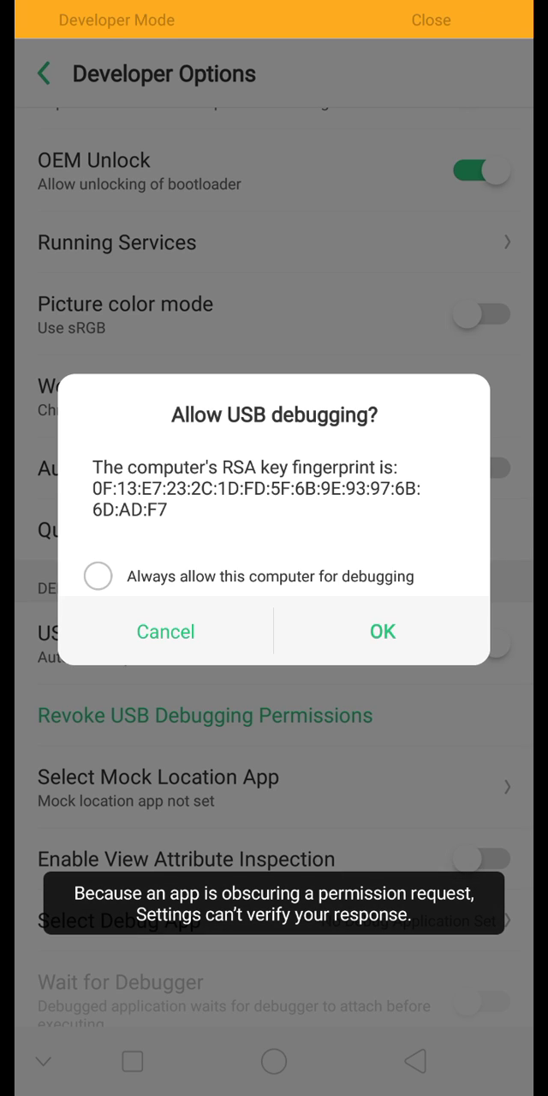
left_click(97, 576)
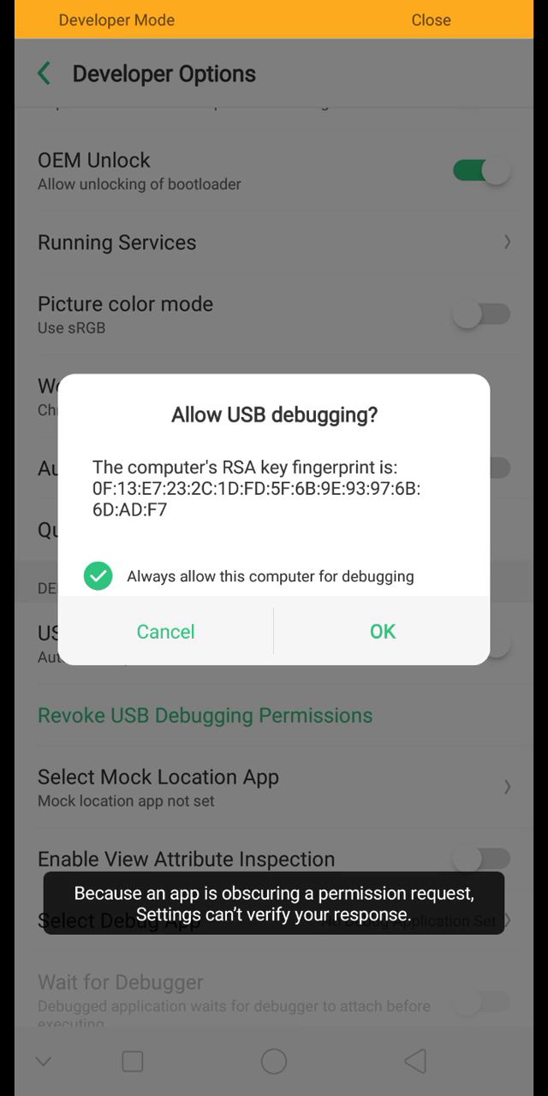
left_click(382, 631)
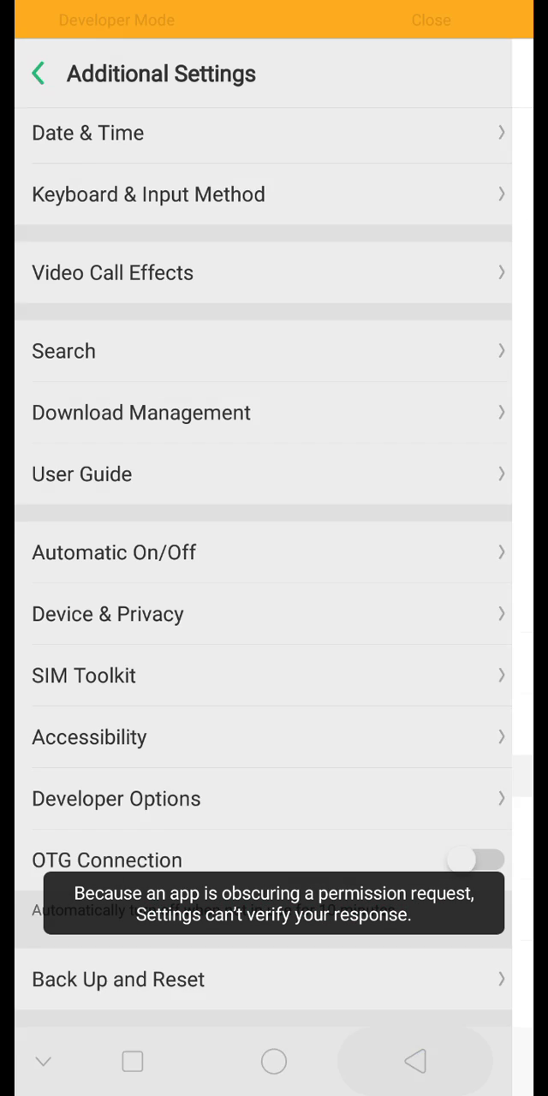
Turn off ADM Pro's permission in Security > Floating Windows, then return to main Settings
left_click(37, 73)
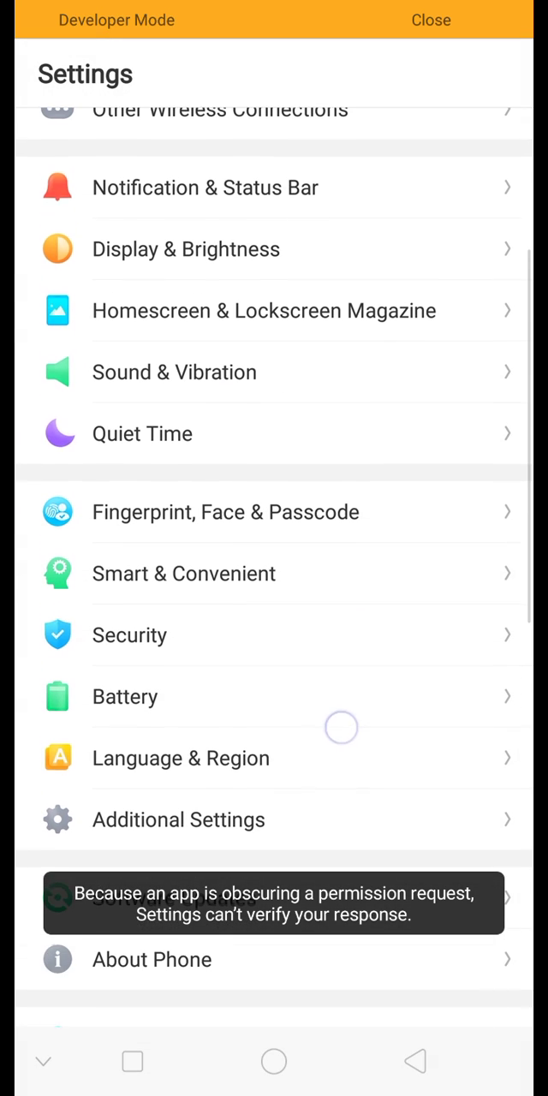
scroll("down", 3)
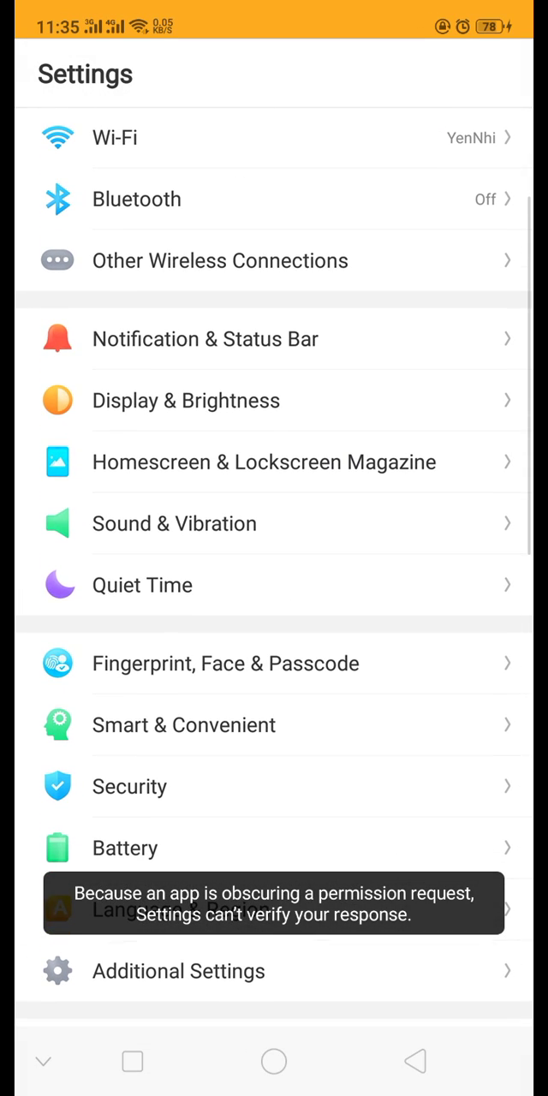
left_click(129, 786)
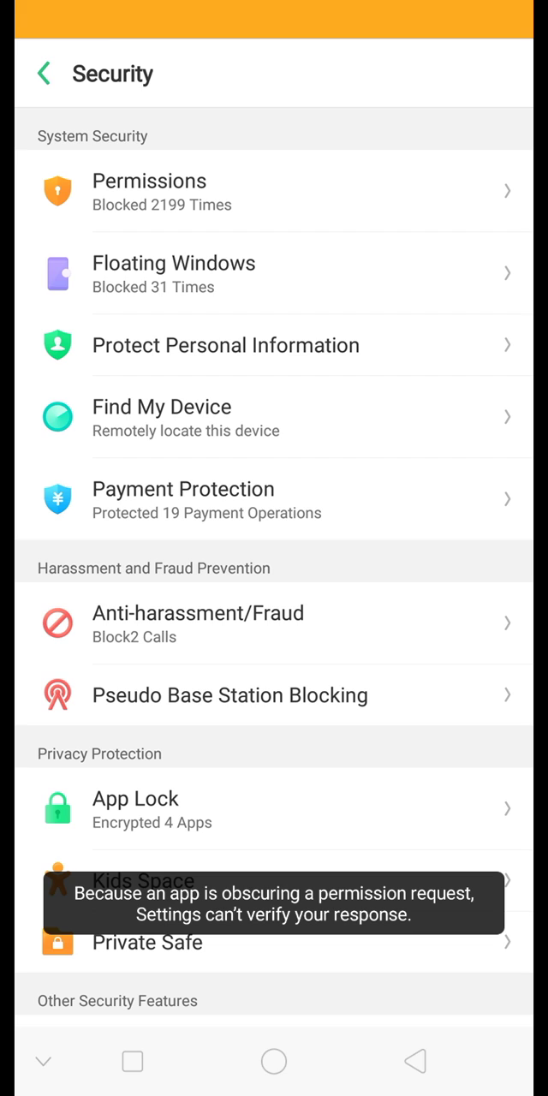
left_click(173, 263)
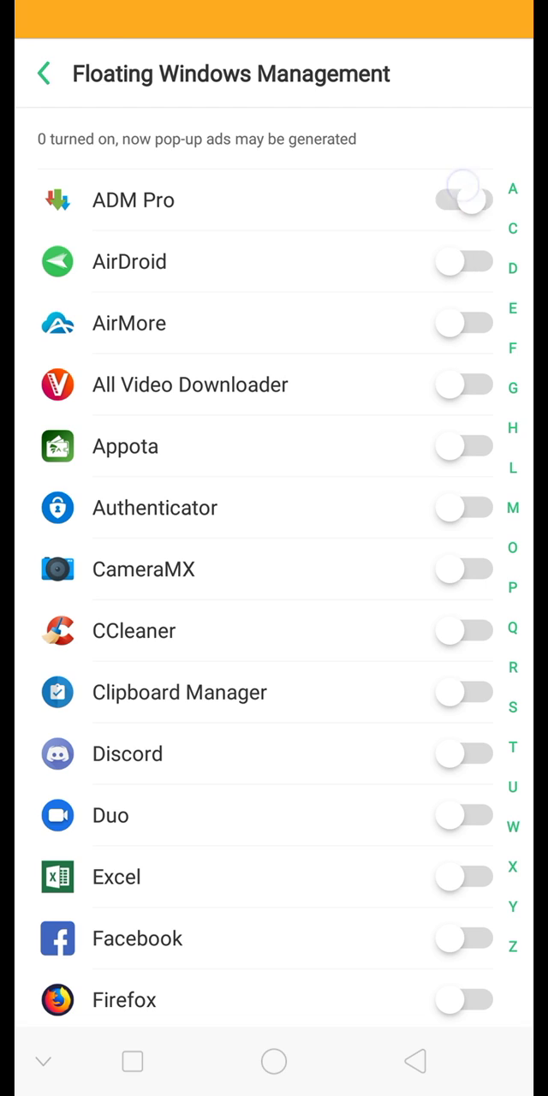
left_click(43, 73)
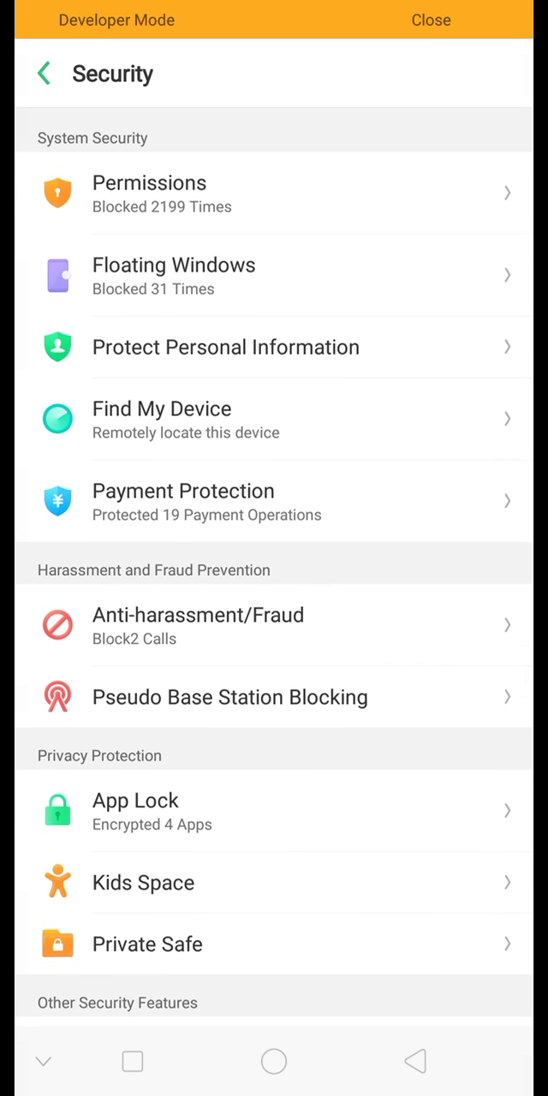
left_click(43, 74)
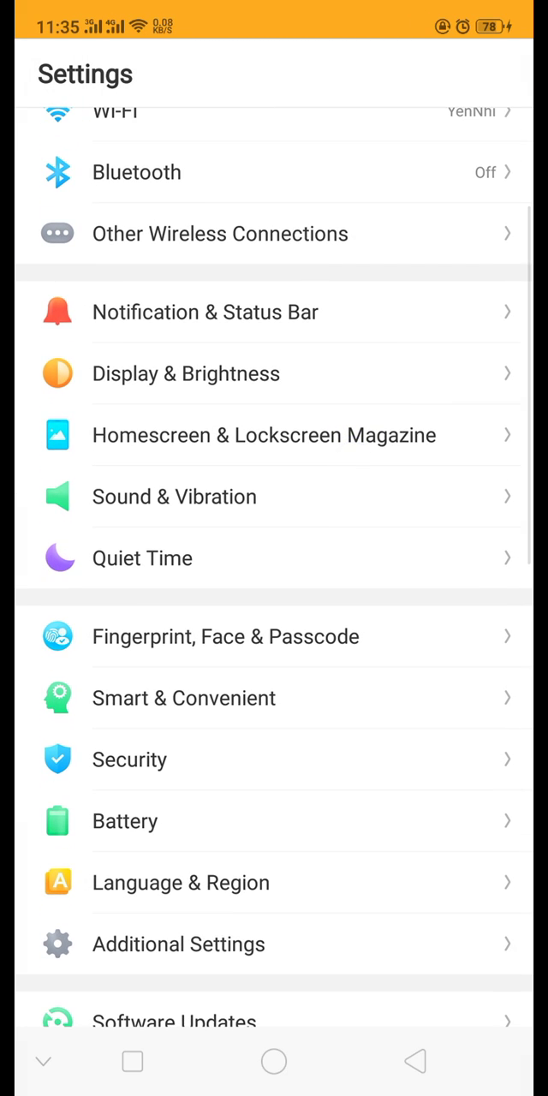
Confirm Assistive Ball is off under Smart & Convenient, then switch off Smart Assistant
left_click(183, 698)
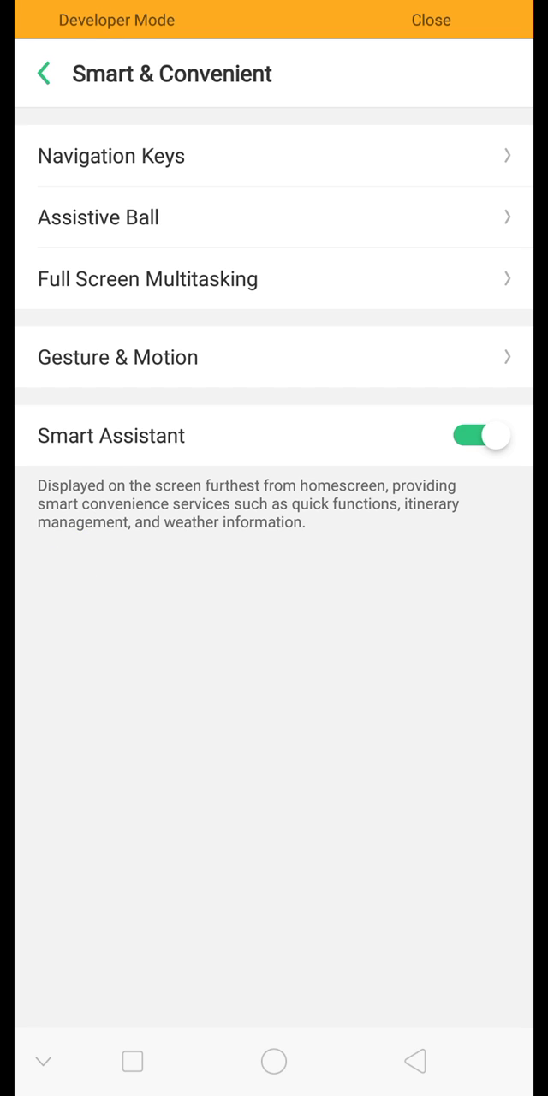
left_click(43, 72)
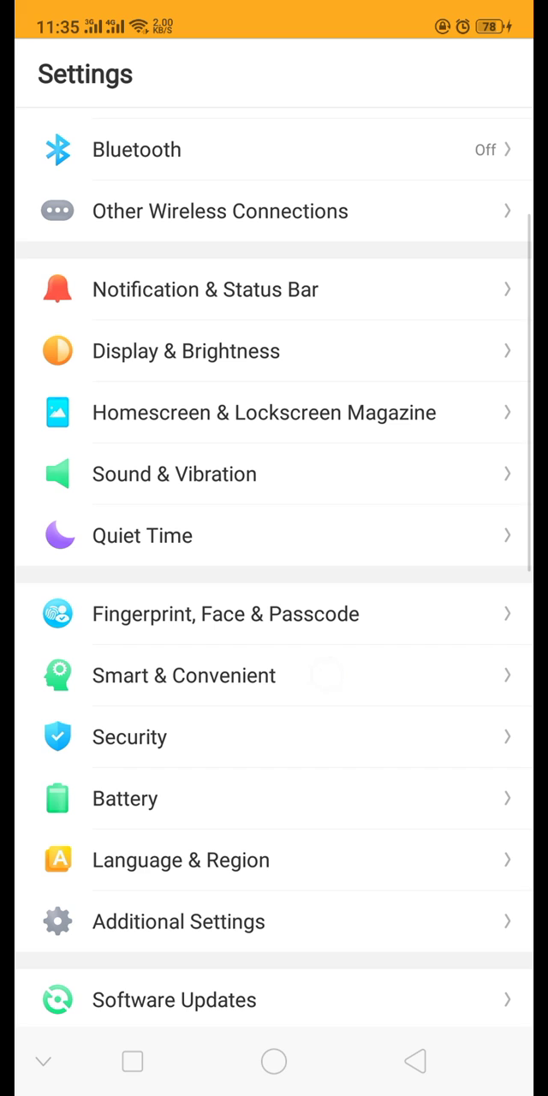
left_click(183, 675)
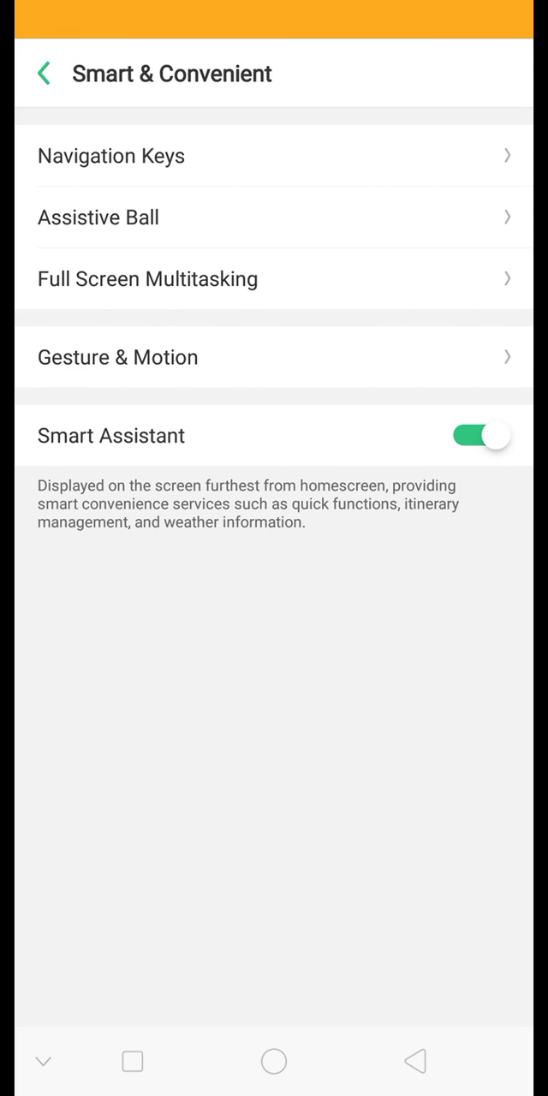
left_click(97, 217)
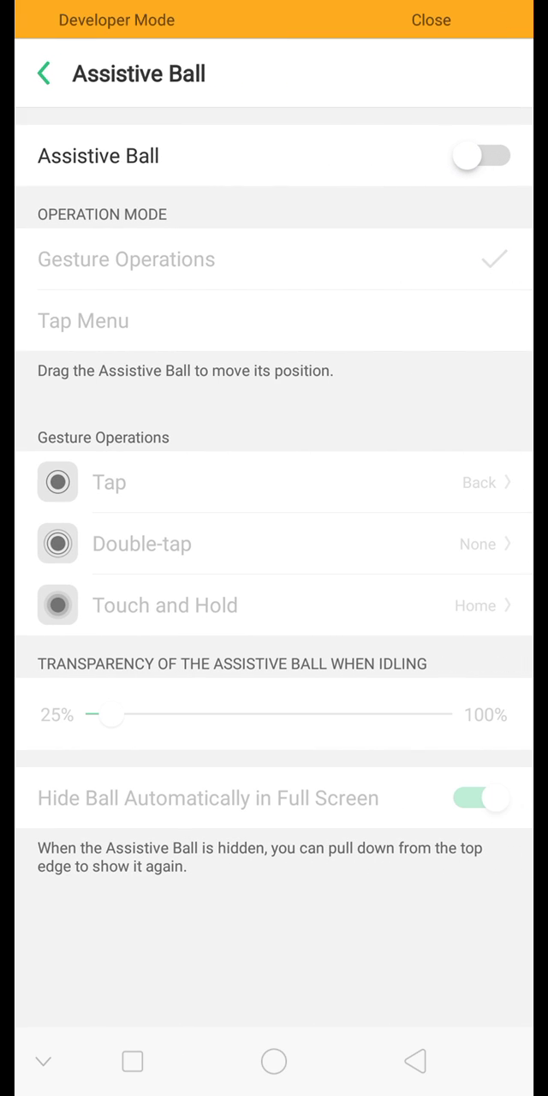
left_click(43, 72)
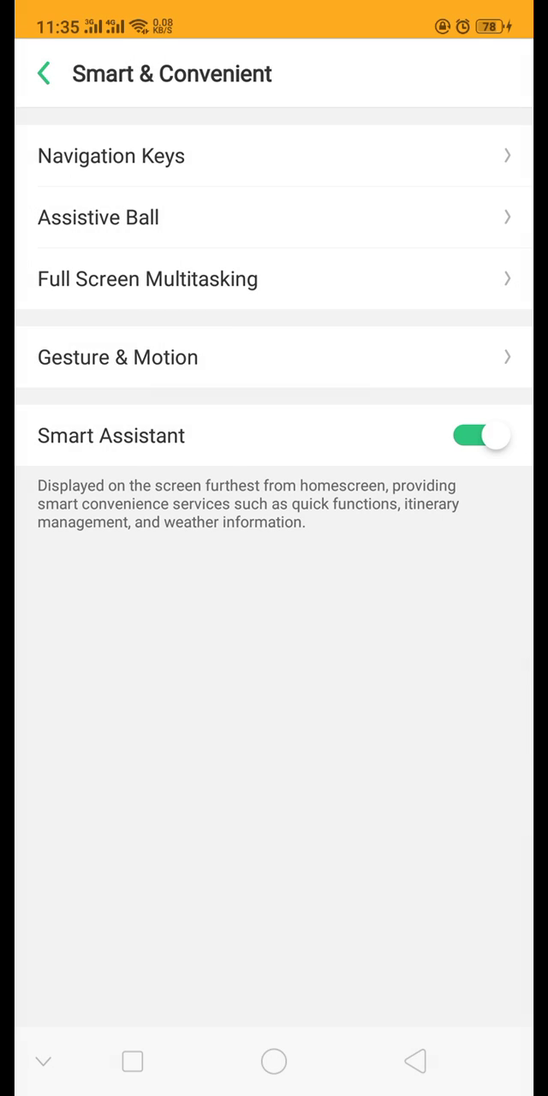
left_click(481, 435)
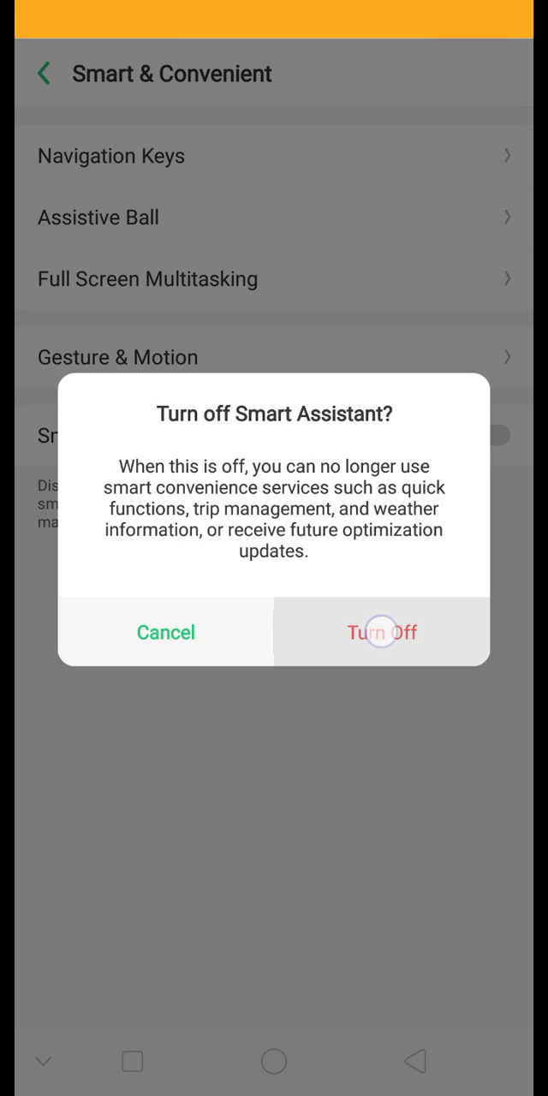
left_click(382, 632)
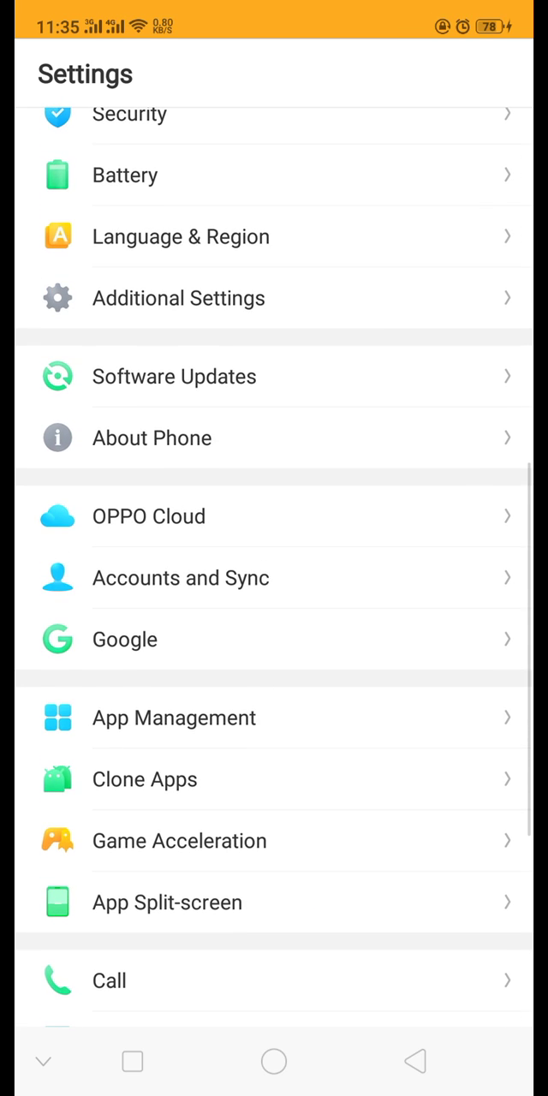
Open Developer Options from Additional Settings, entering the verification code to accept the warning
left_click(178, 297)
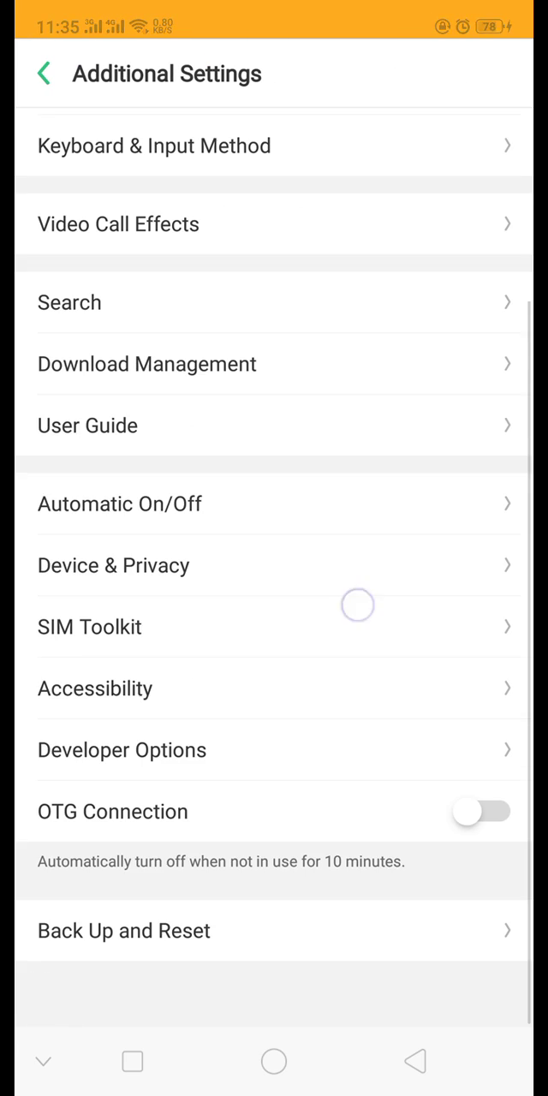
left_click(121, 749)
type("wm")
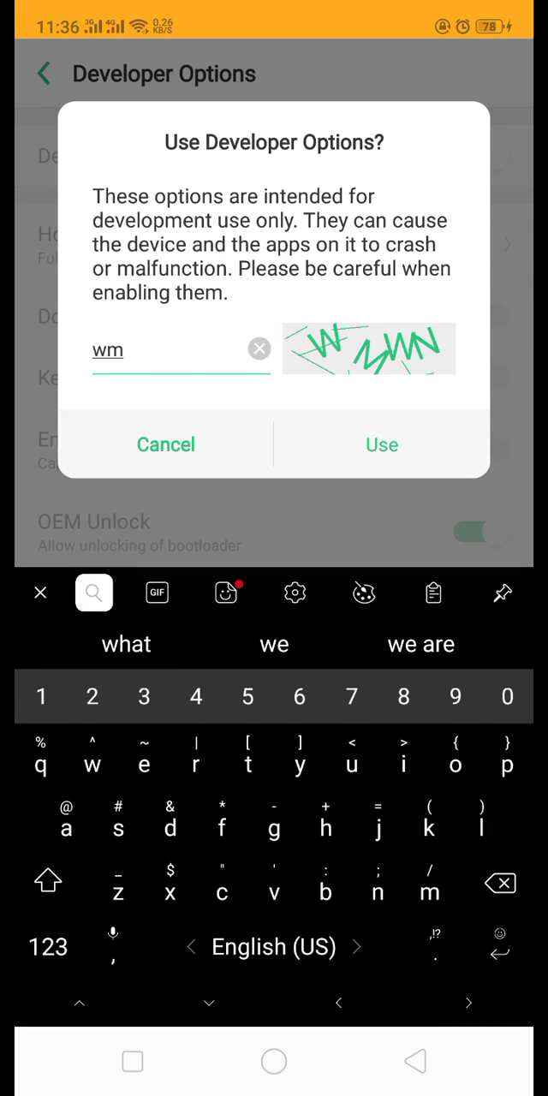
left_click(382, 445)
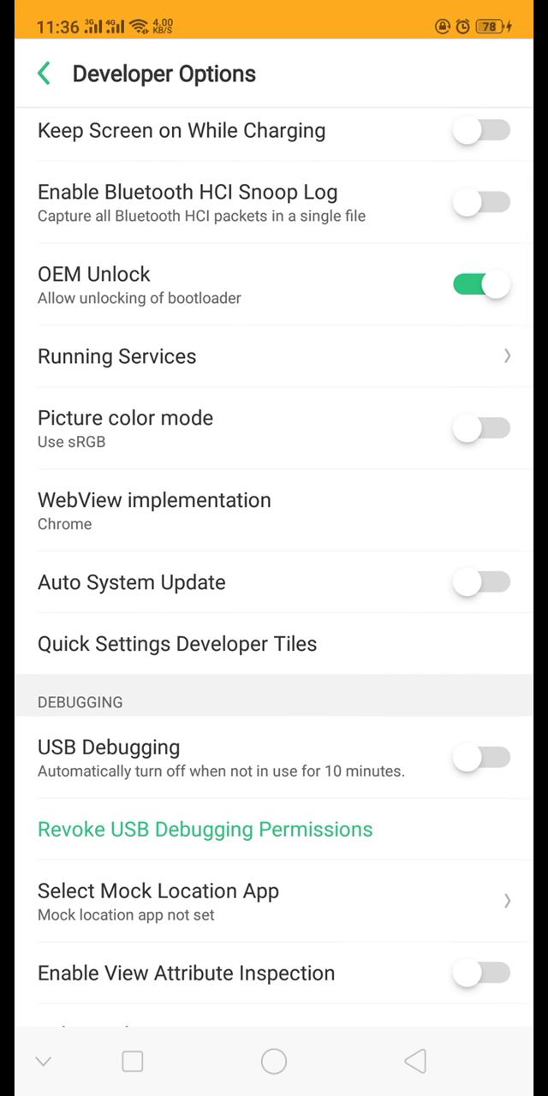
Switch on USB Debugging, accept its warning, and allow debugging from this computer
left_click(481, 757)
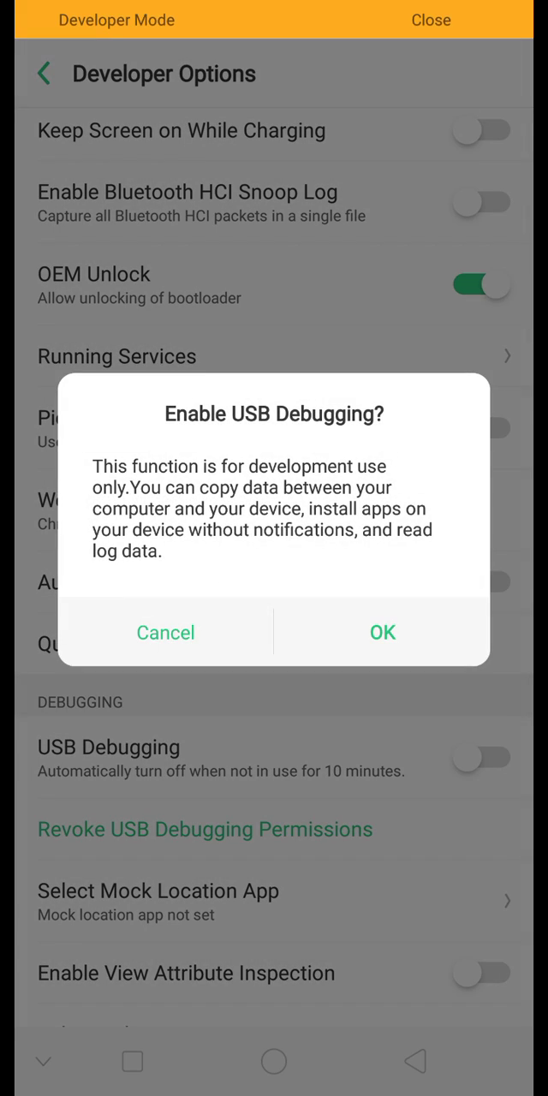
left_click(381, 632)
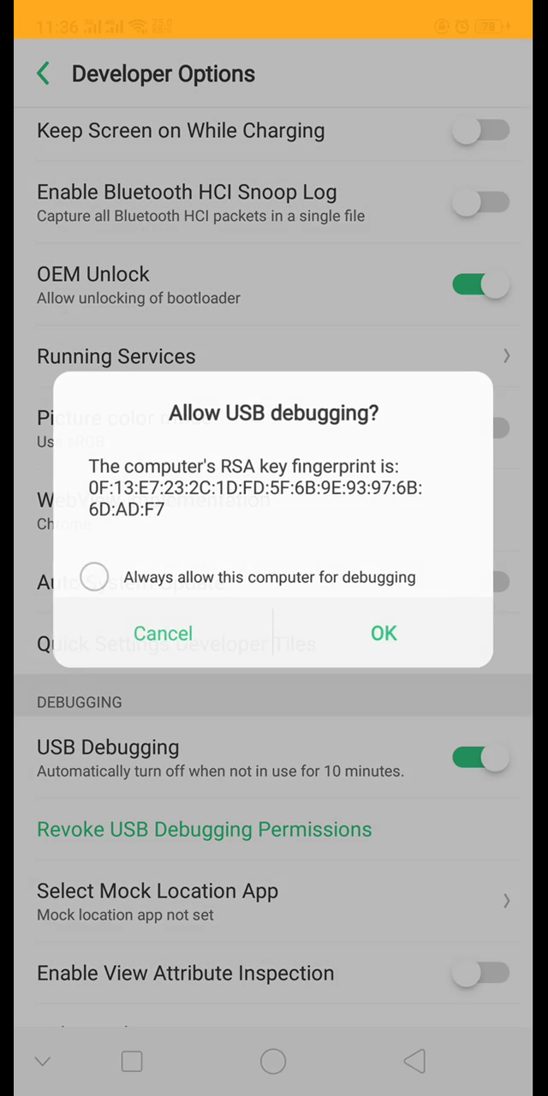
left_click(383, 632)
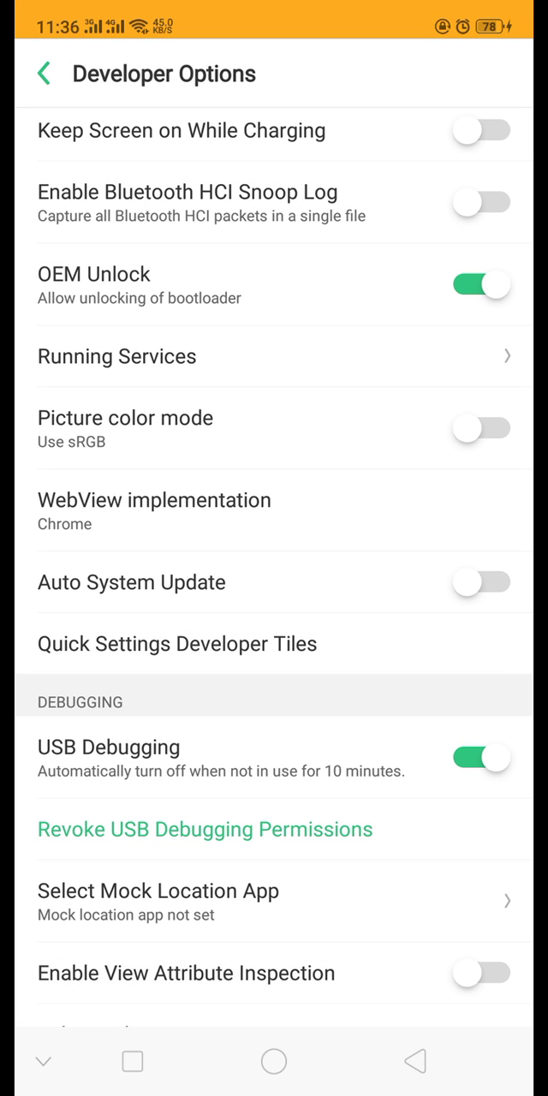